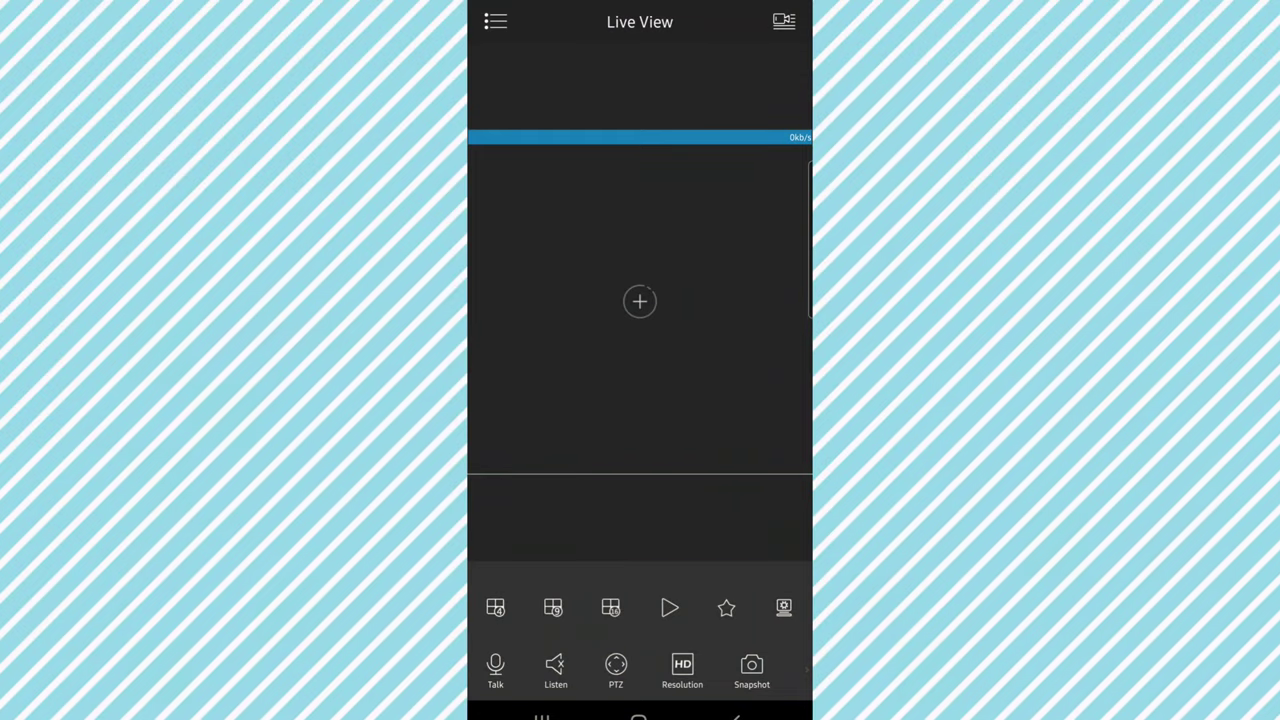
- From the device list, add a new WiFi Camera using Ethernet WiFi Setup
{"action": "left_click", "coordinate": [498, 22]}
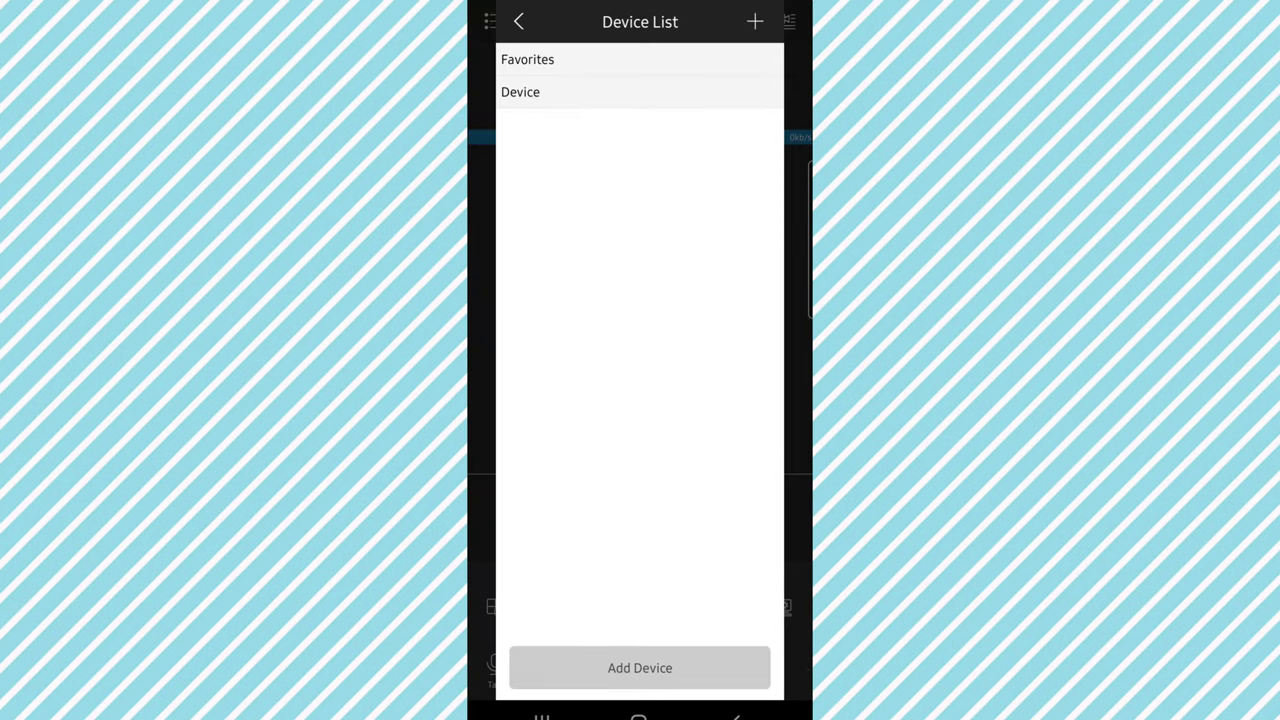
{"action": "left_click", "coordinate": [639, 668]}
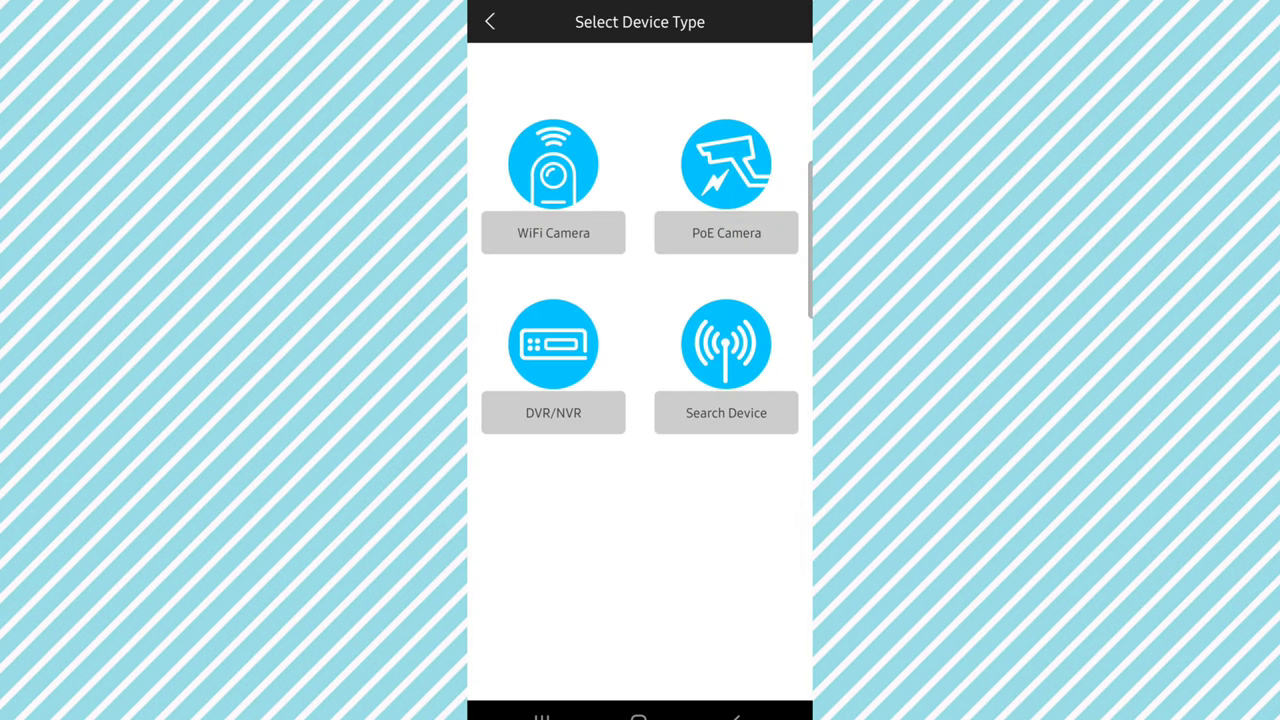
{"action": "left_click", "coordinate": [553, 175]}
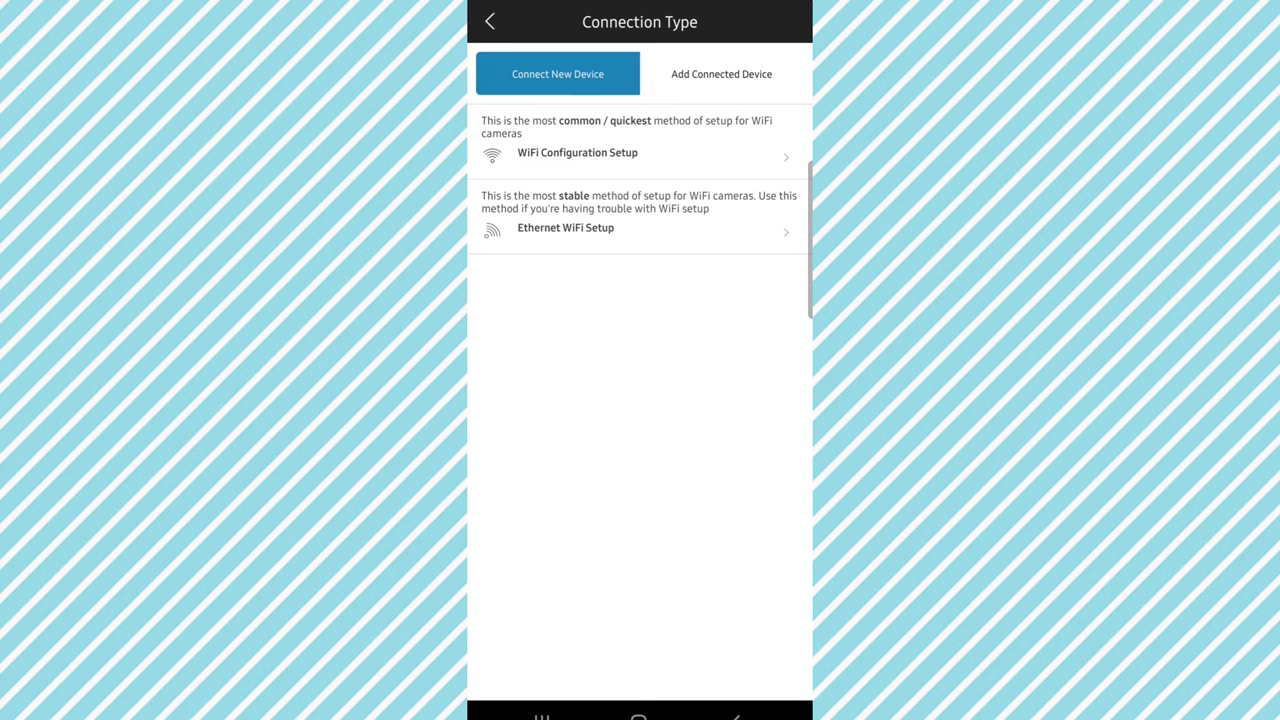
{"action": "left_click", "coordinate": [566, 228]}
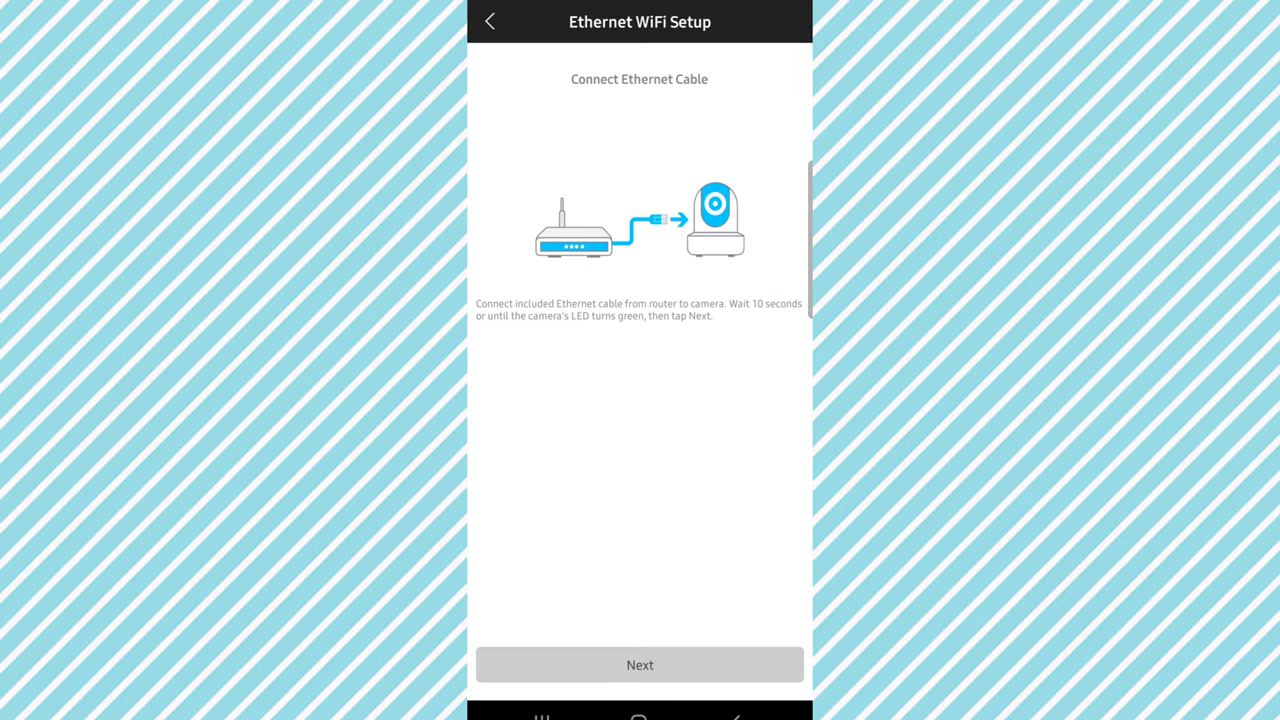
- Confirm the Ethernet cable and phone WiFi screens, and allow camera access while using the app
{"action": "left_click", "coordinate": [639, 664]}
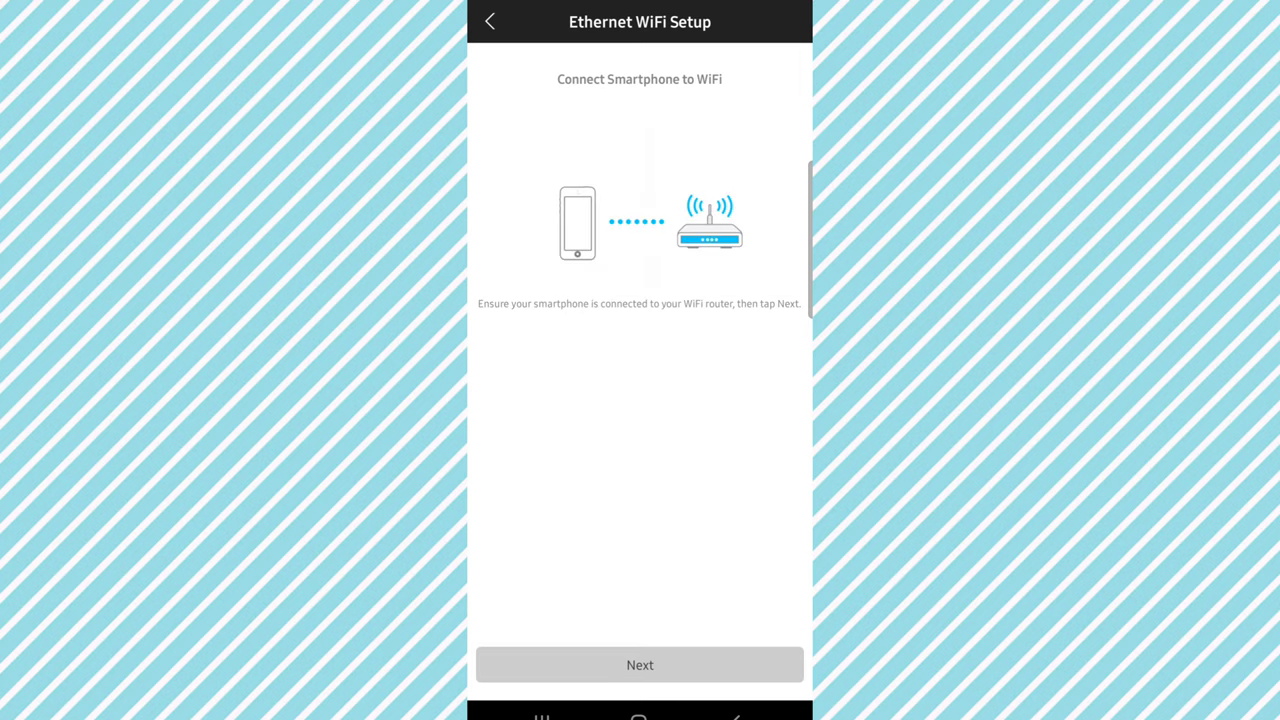
{"action": "left_click", "coordinate": [639, 664]}
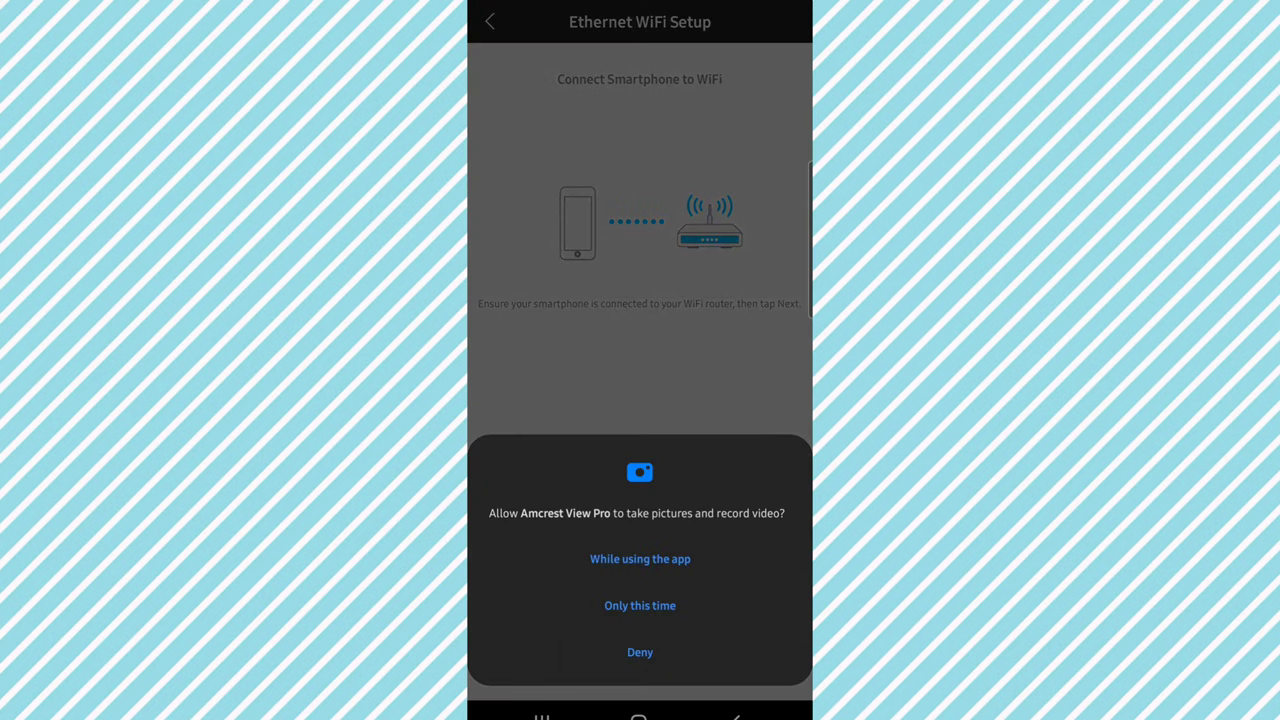
{"action": "left_click", "coordinate": [639, 559]}
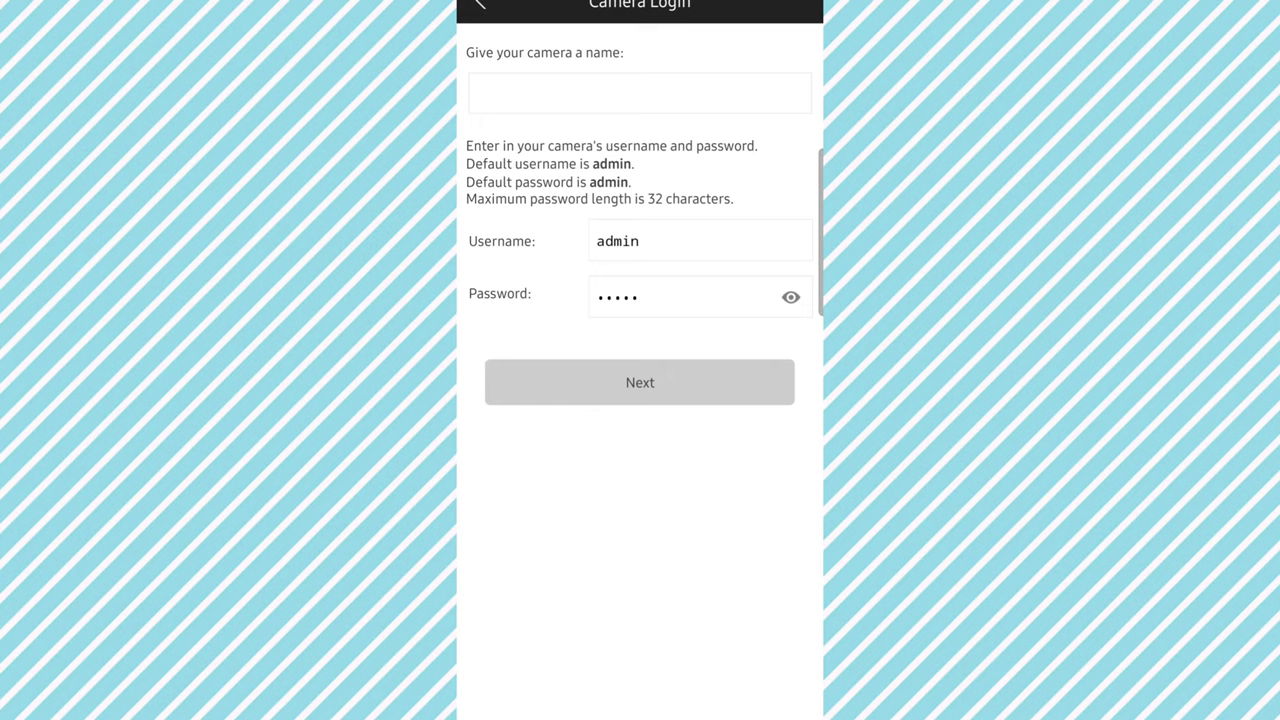
- Submit the Camera Login form, then start live view after the success screen
{"action": "left_click", "coordinate": [639, 382]}
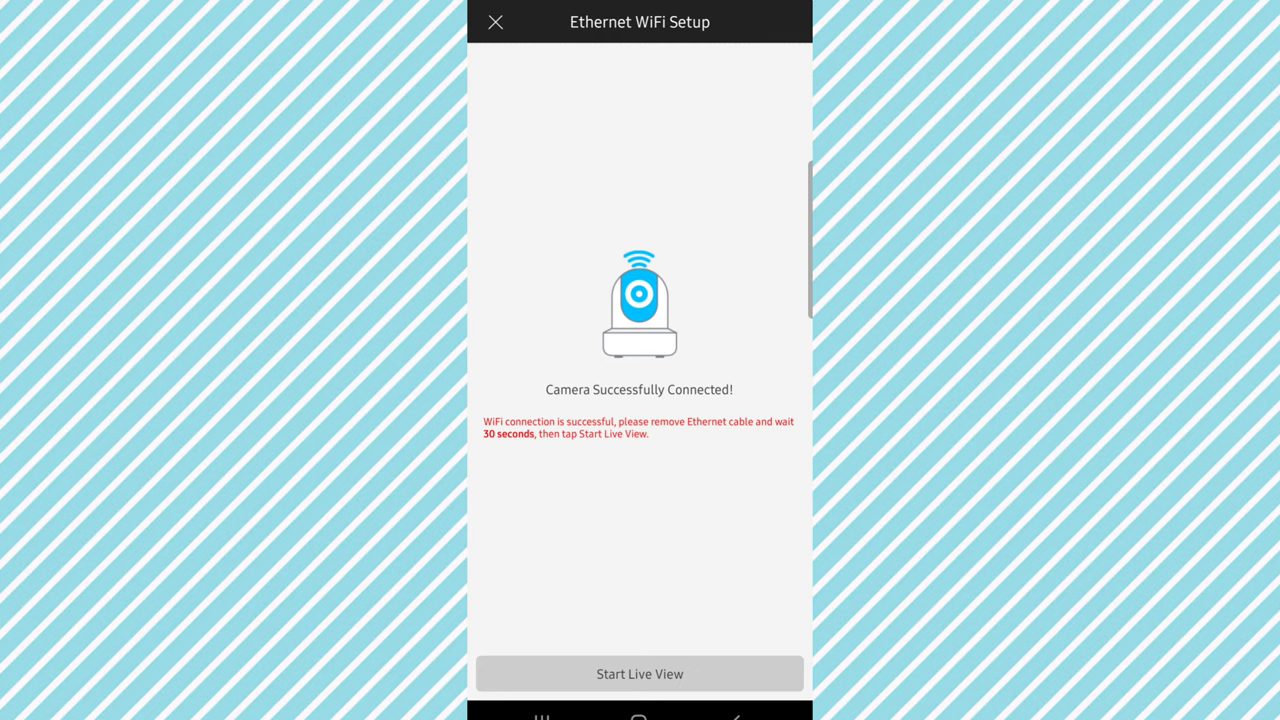
{"action": "left_click", "coordinate": [638, 673]}
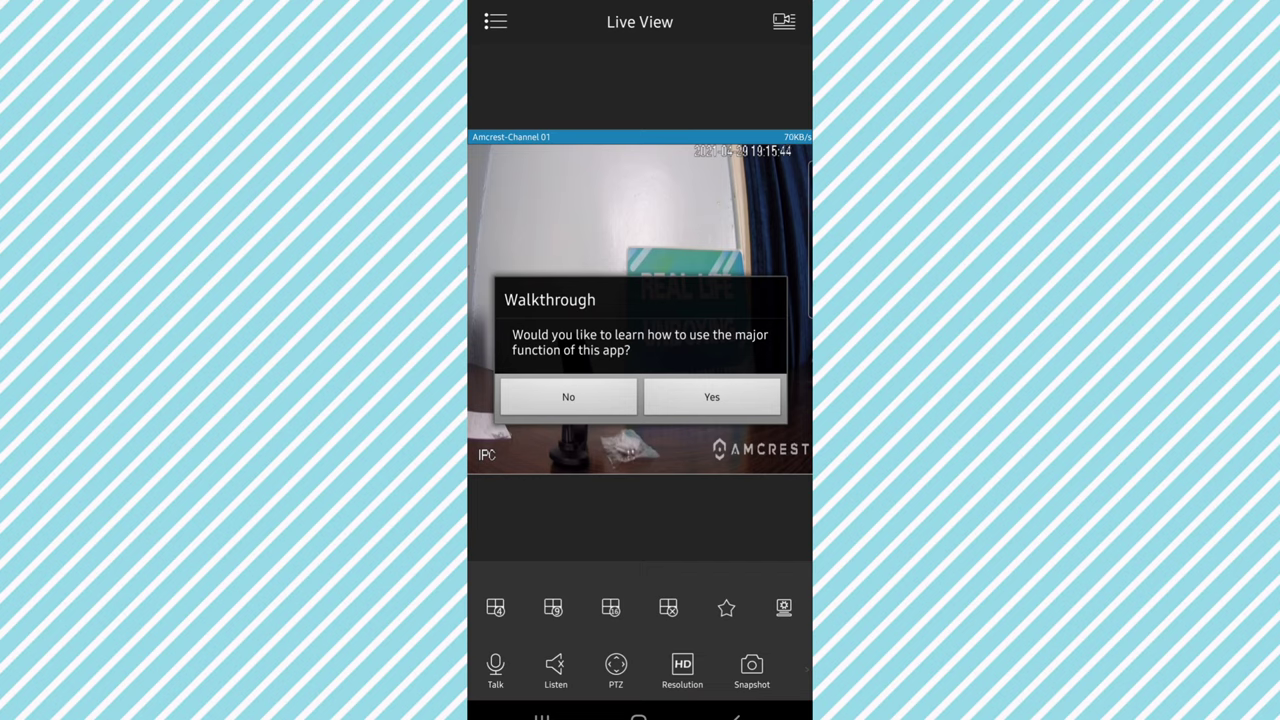
- Accept the walkthrough and pass the stop/start, talk, listen and two-way audio tips
{"action": "left_click", "coordinate": [711, 396]}
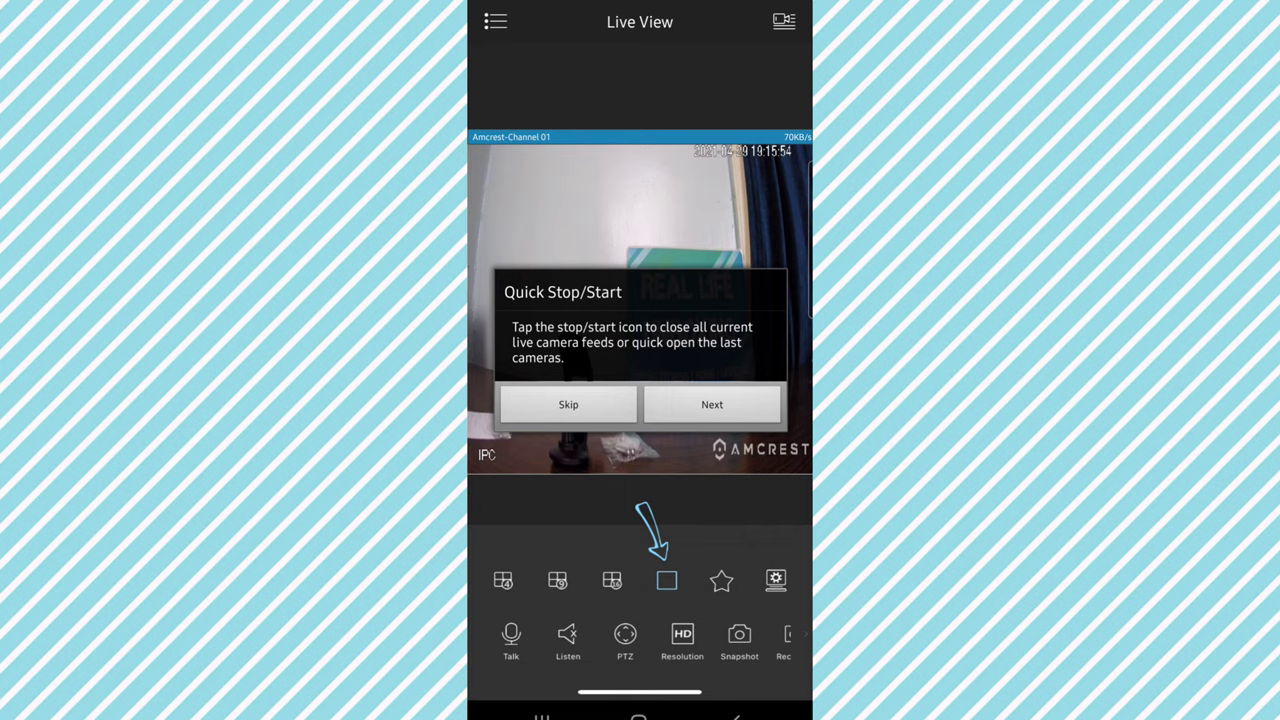
{"action": "left_click", "coordinate": [711, 404]}
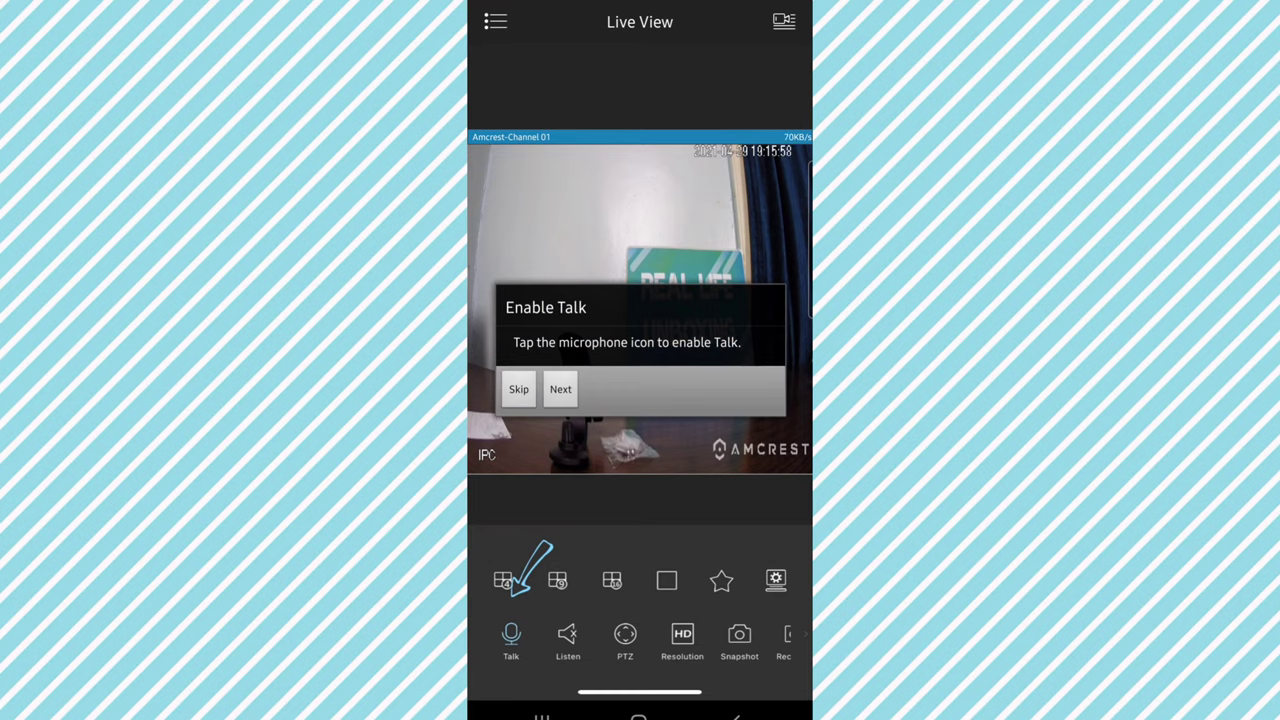
{"action": "left_click", "coordinate": [559, 389]}
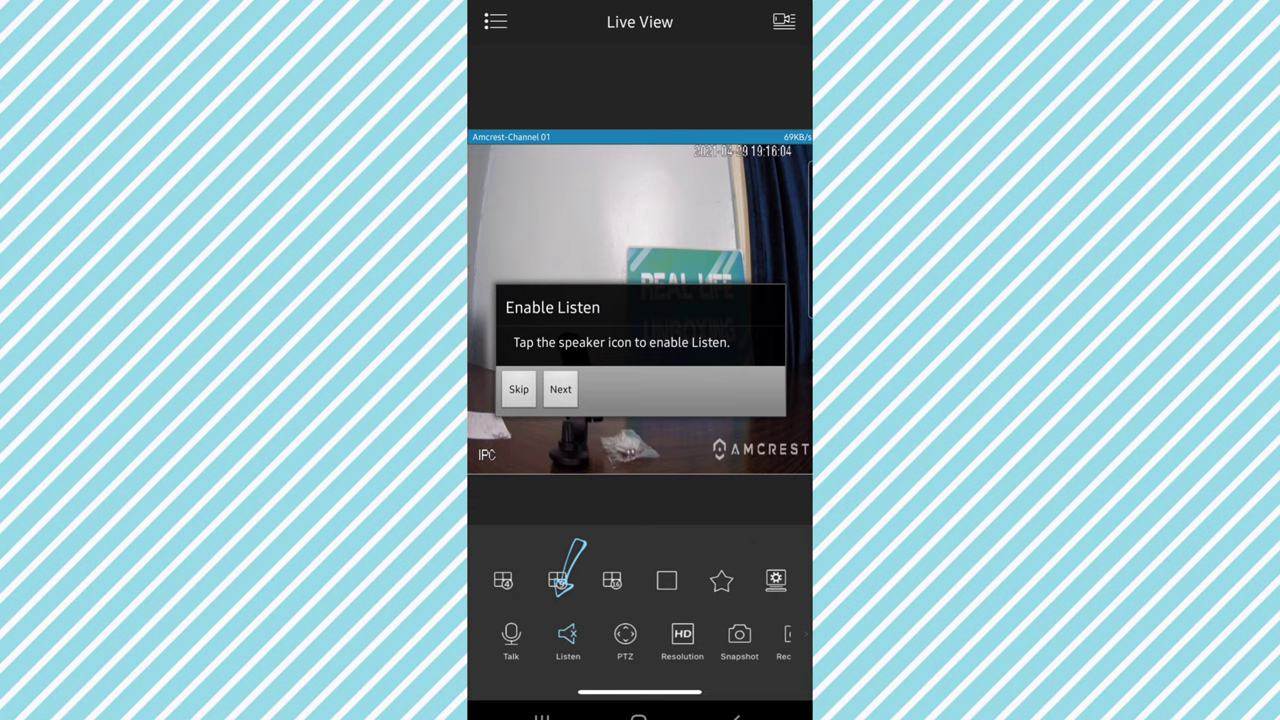
{"action": "left_click", "coordinate": [560, 389]}
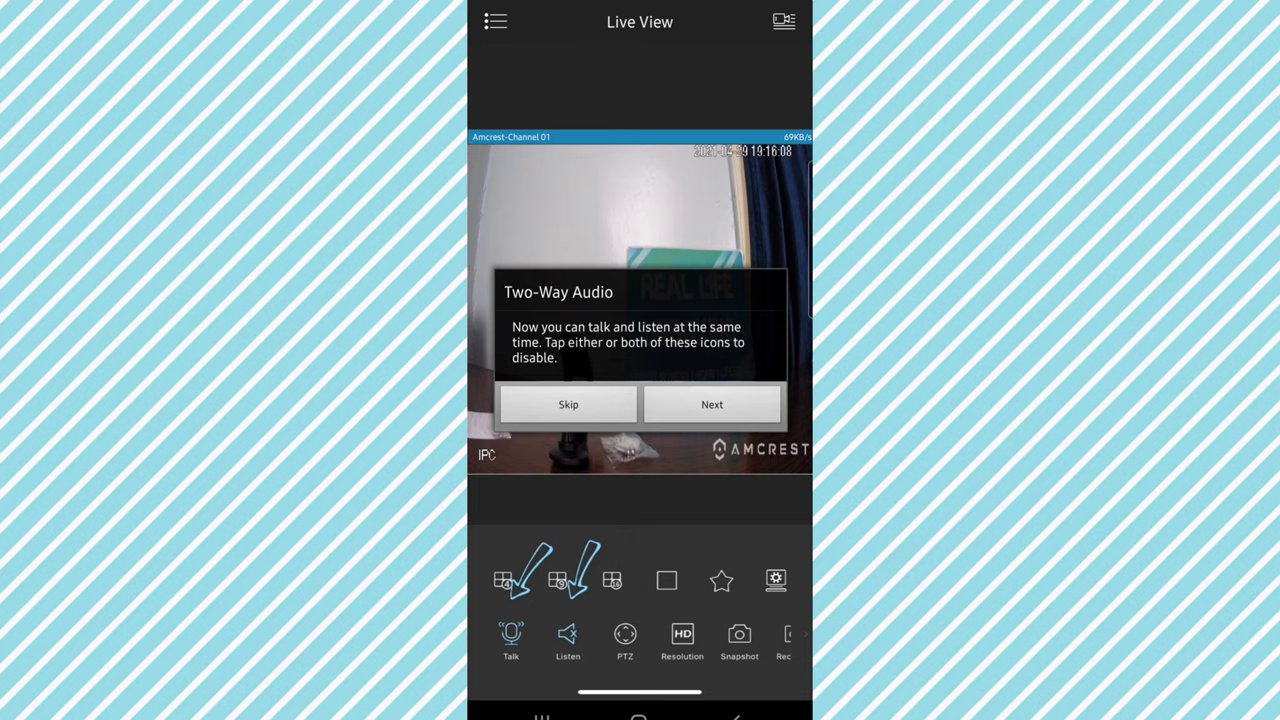
{"action": "left_click", "coordinate": [712, 404]}
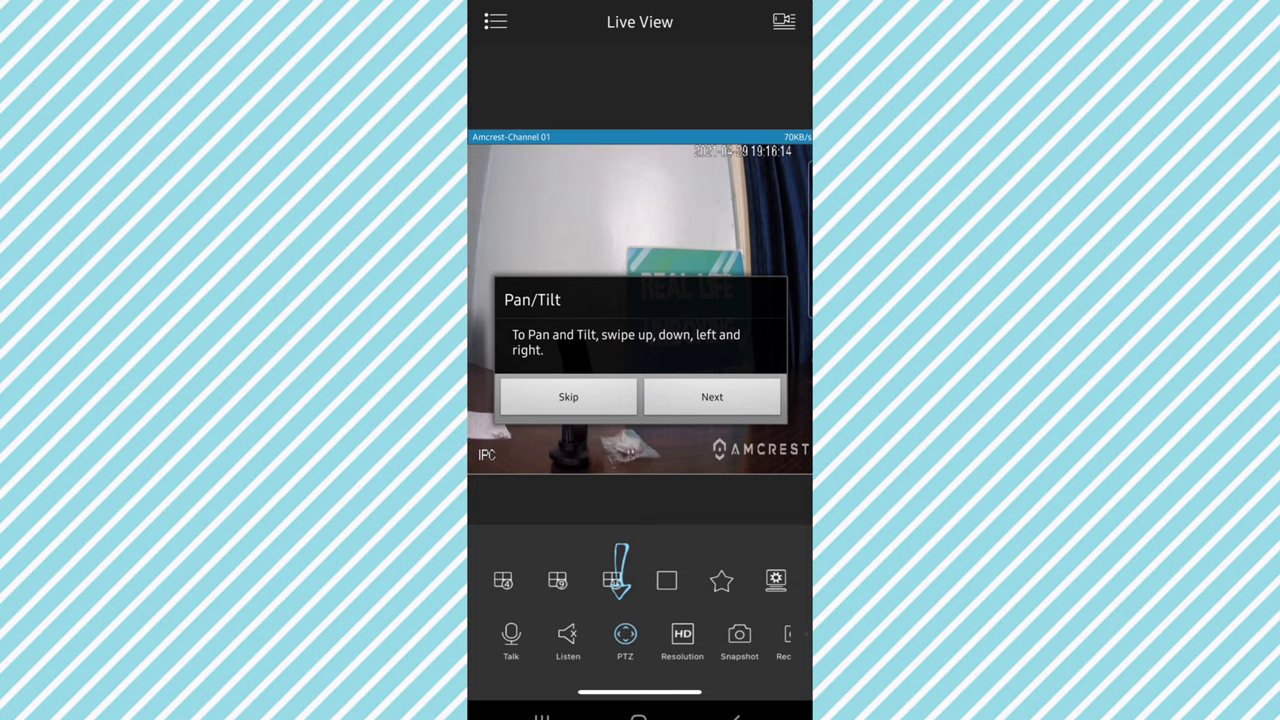
- Pass the pan/tilt, zoom, resolution and video quality walkthrough tips
{"action": "left_click", "coordinate": [711, 396]}
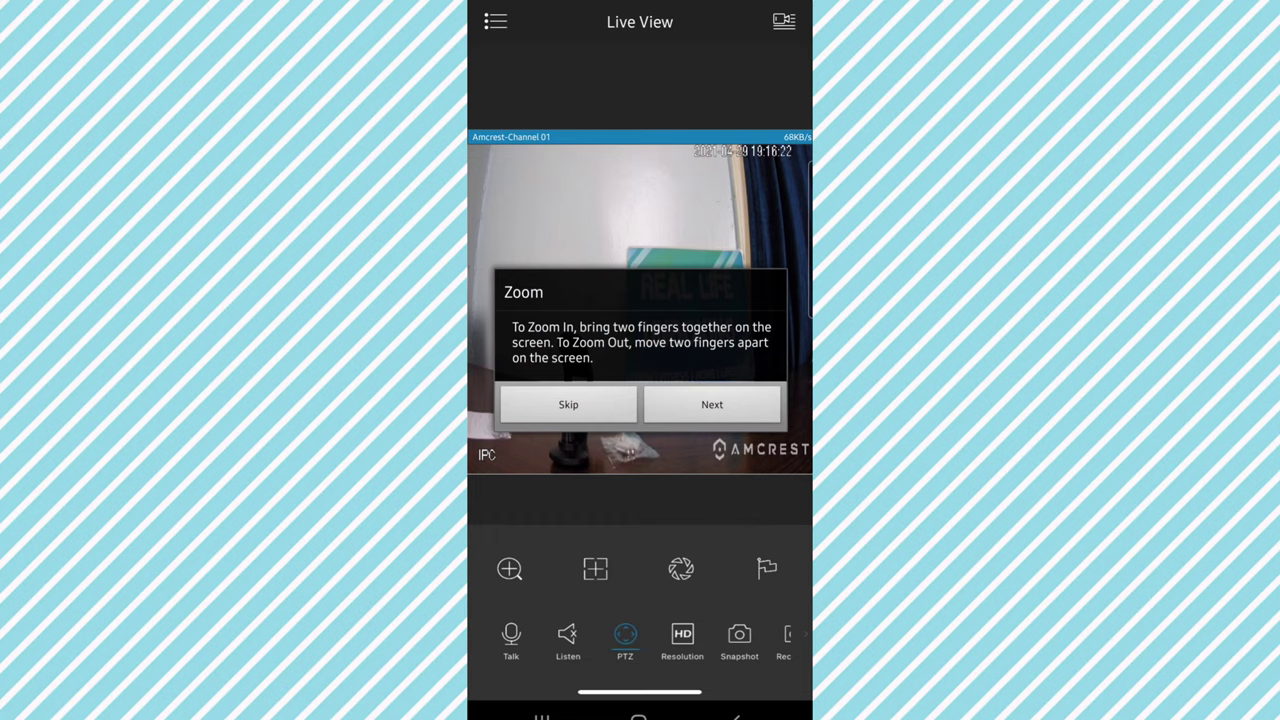
{"action": "left_click", "coordinate": [712, 404]}
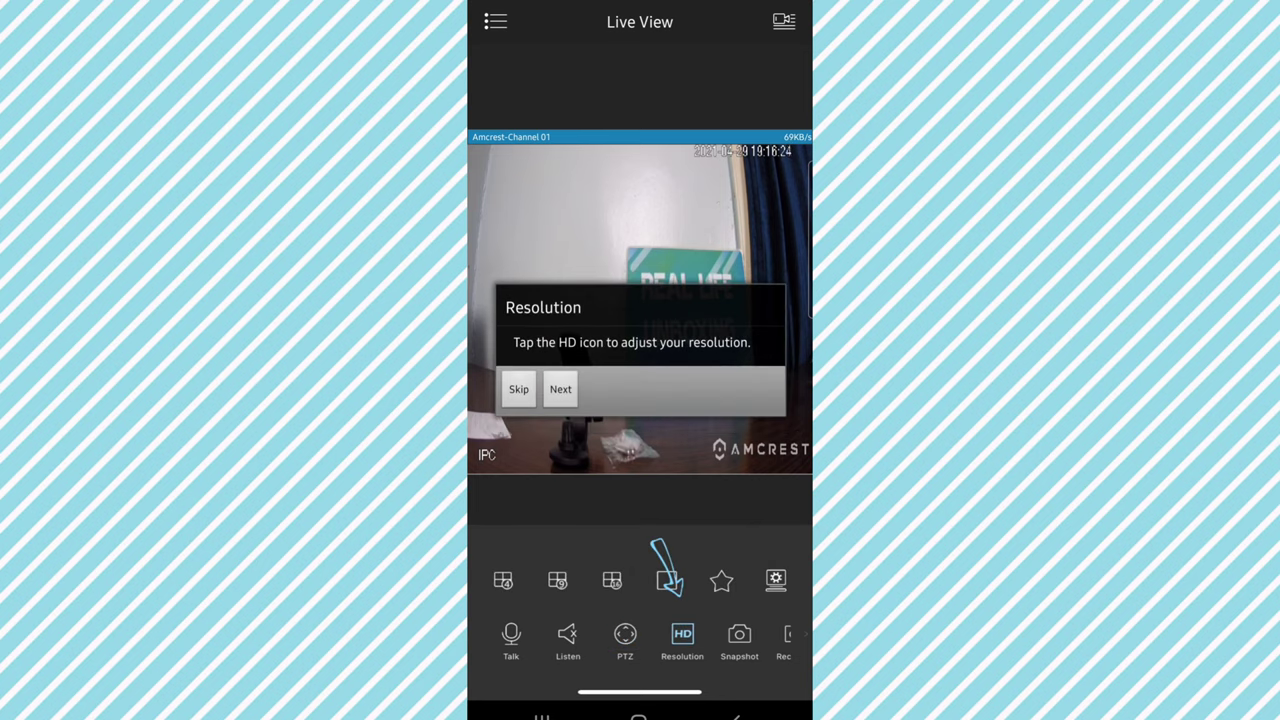
{"action": "left_click", "coordinate": [560, 389]}
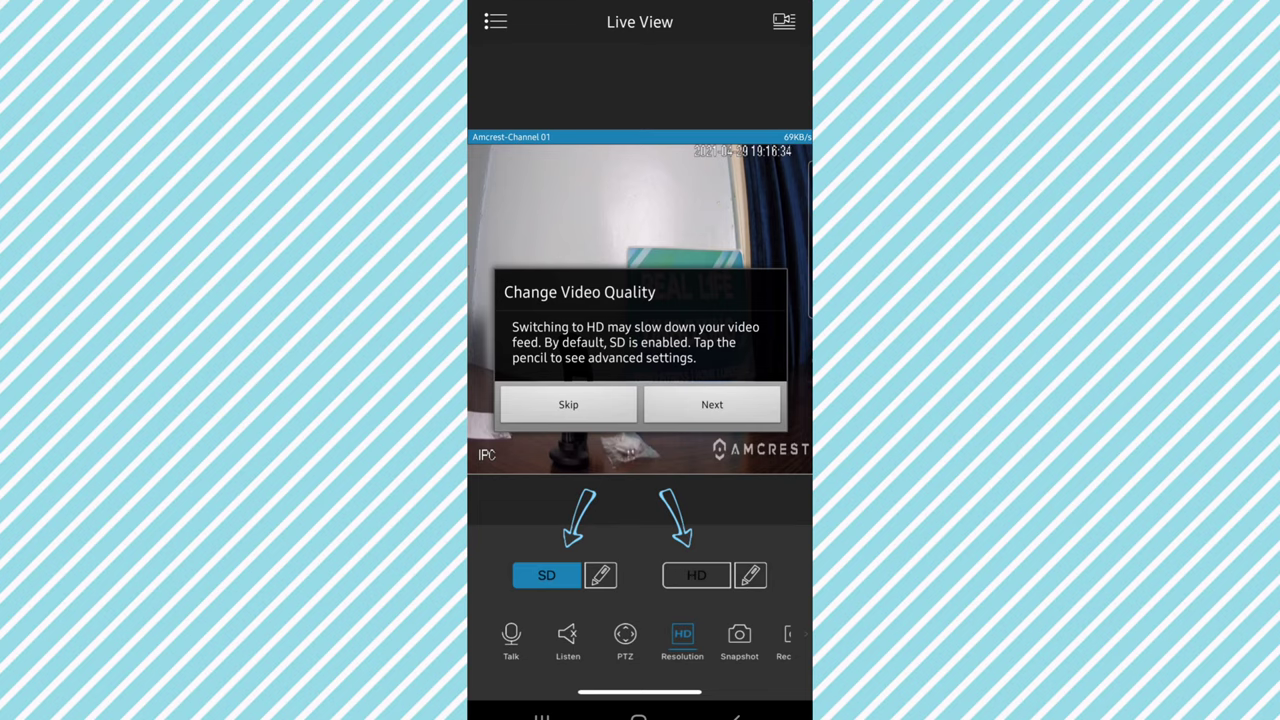
{"action": "left_click", "coordinate": [711, 404]}
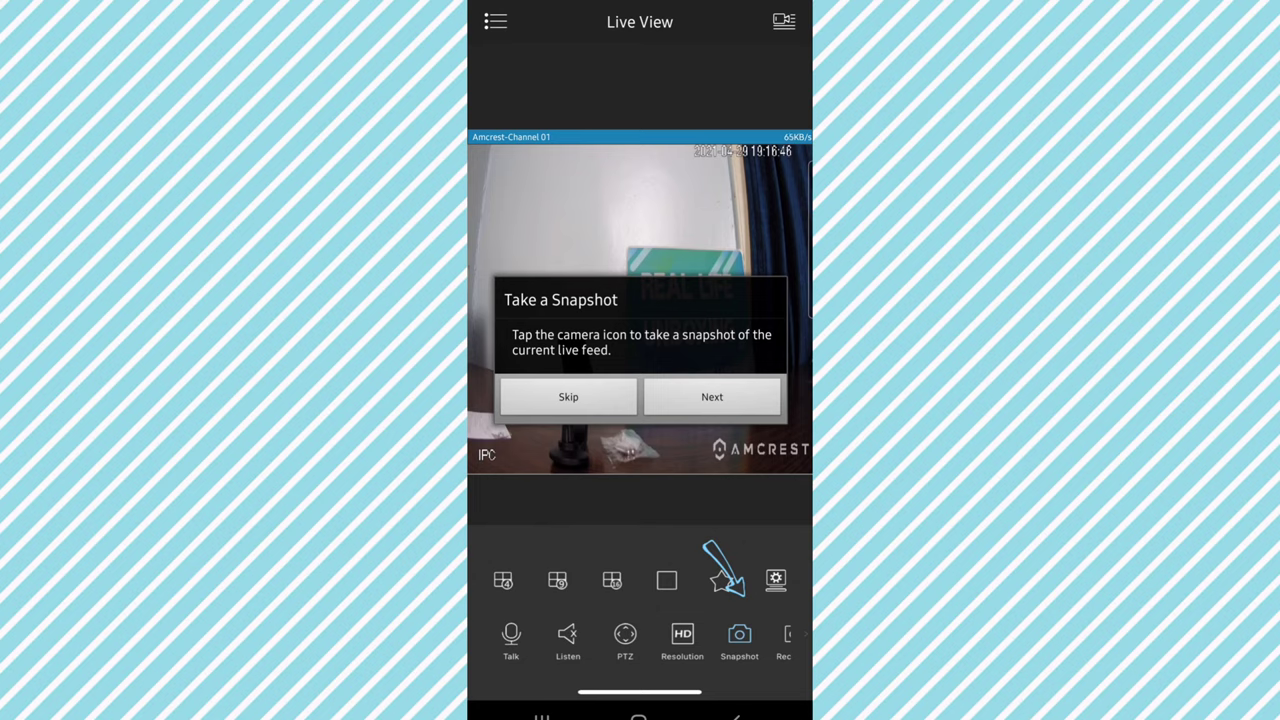
- Pass the snapshot, function slider, recording, mirror/flip, night vision and image settings tips
{"action": "left_click", "coordinate": [711, 396]}
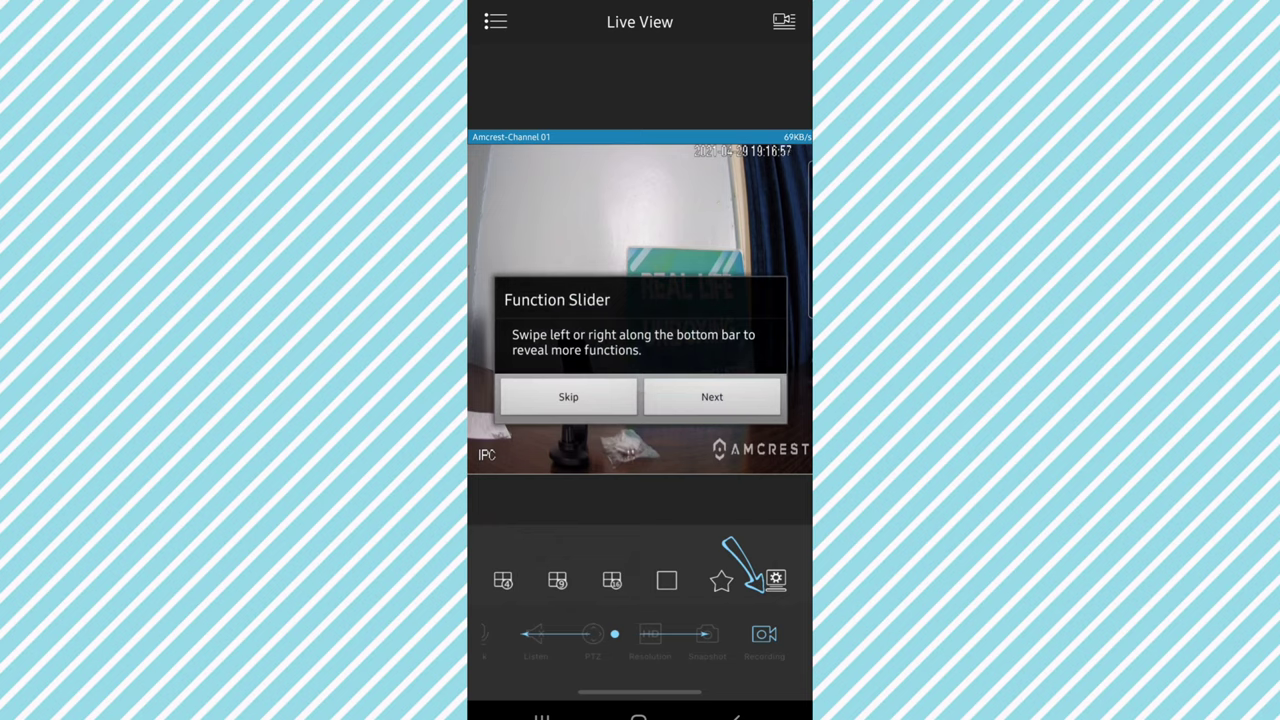
{"action": "left_click", "coordinate": [712, 396]}
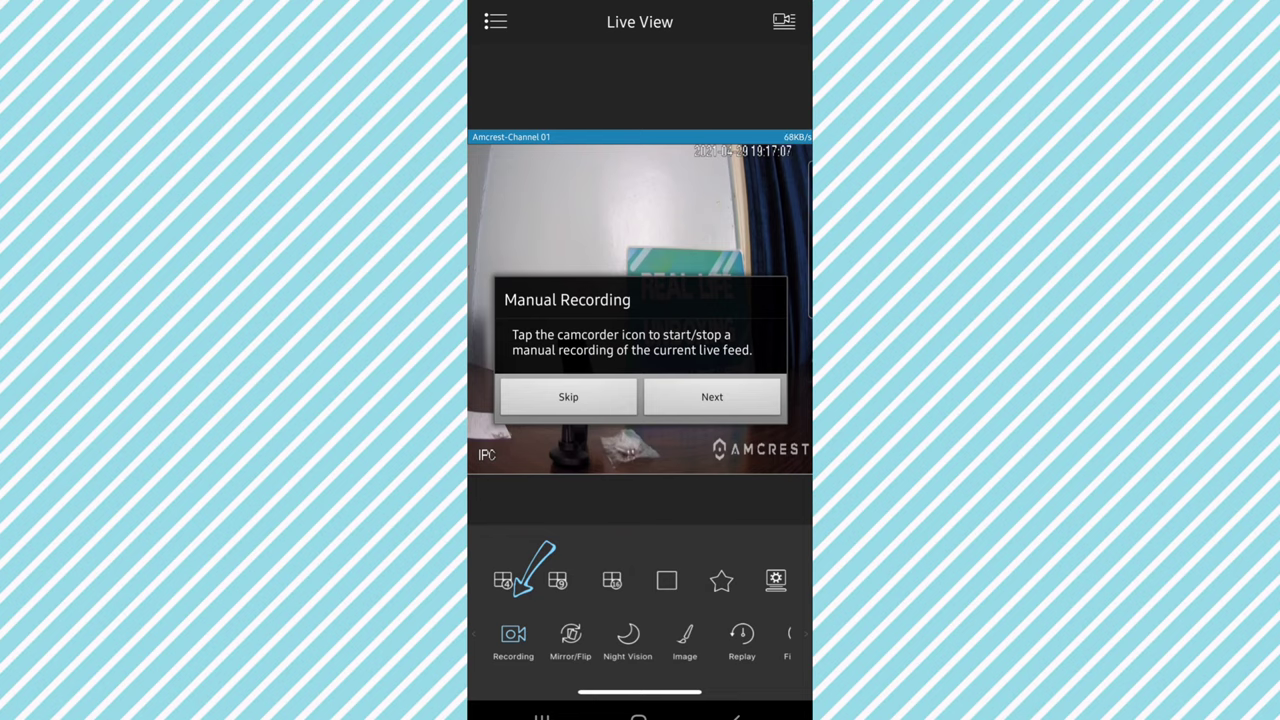
{"action": "left_click", "coordinate": [712, 396]}
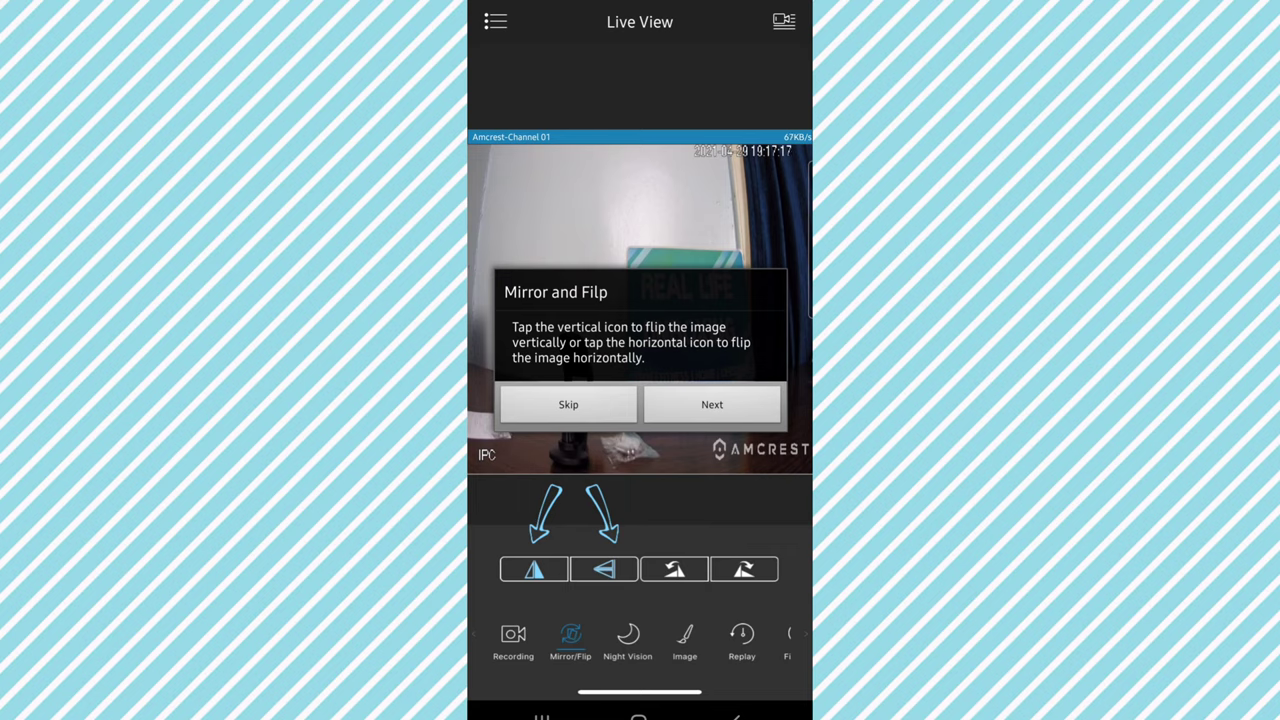
{"action": "left_click", "coordinate": [711, 404]}
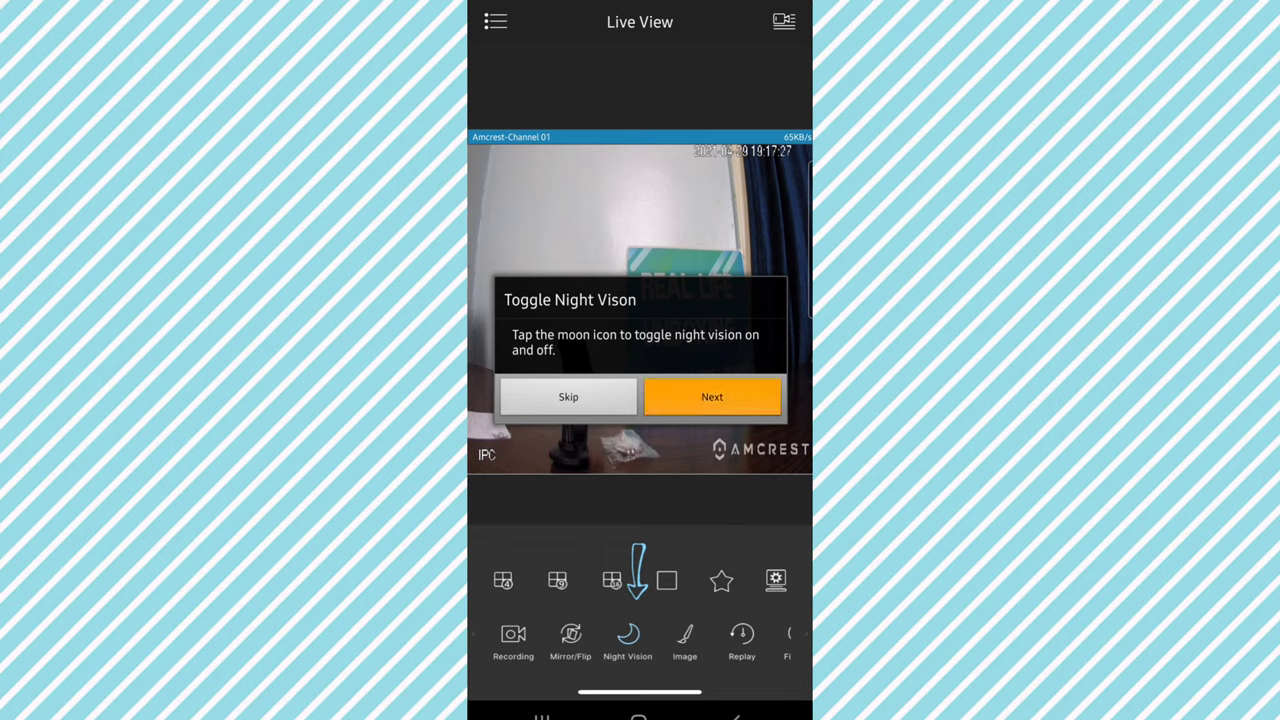
{"action": "left_click", "coordinate": [712, 396]}
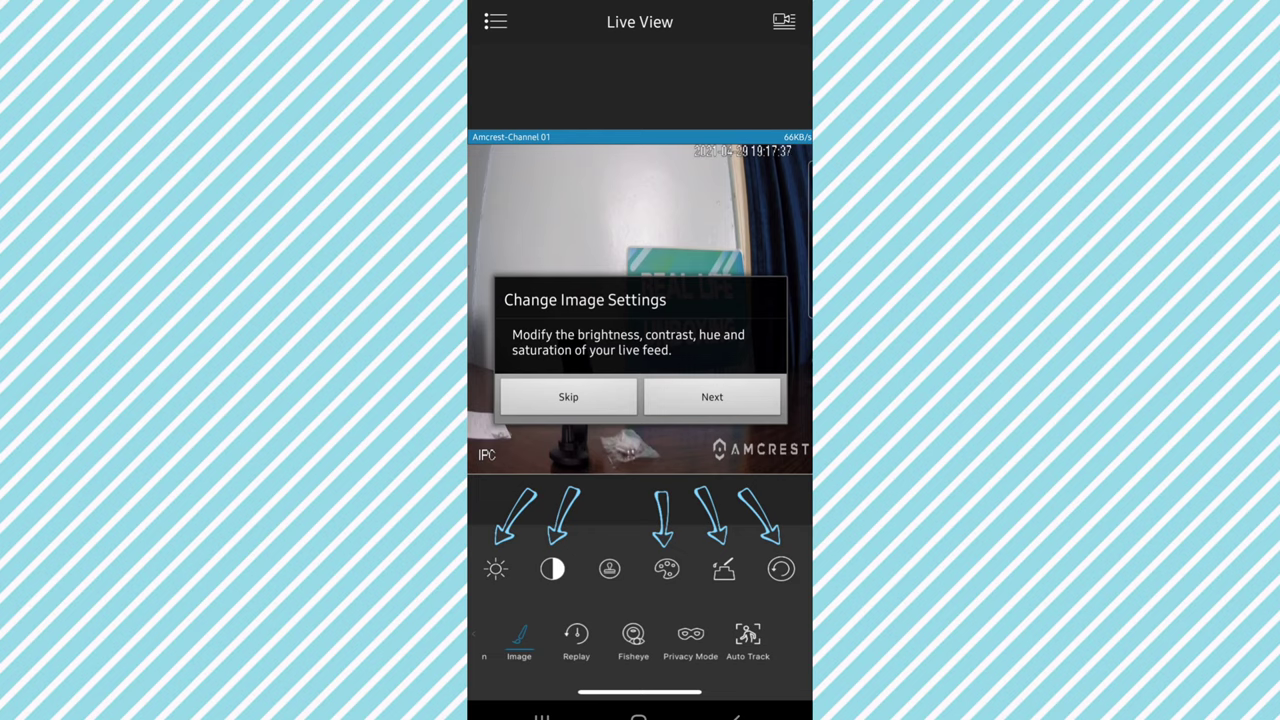
{"action": "left_click", "coordinate": [711, 396]}
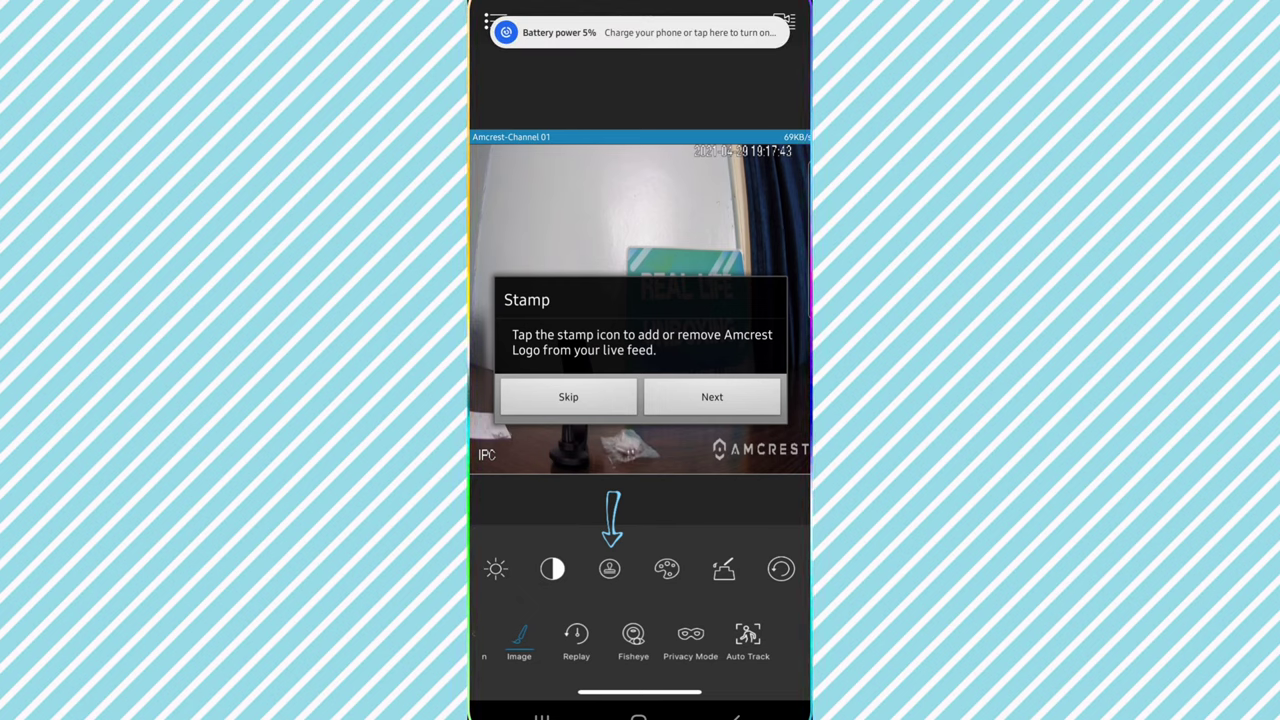
- Pass the stamp, quick replay, fisheye, privacy and auto tracking tips, then dismiss Enjoy Amcrest View
{"action": "left_click", "coordinate": [712, 396]}
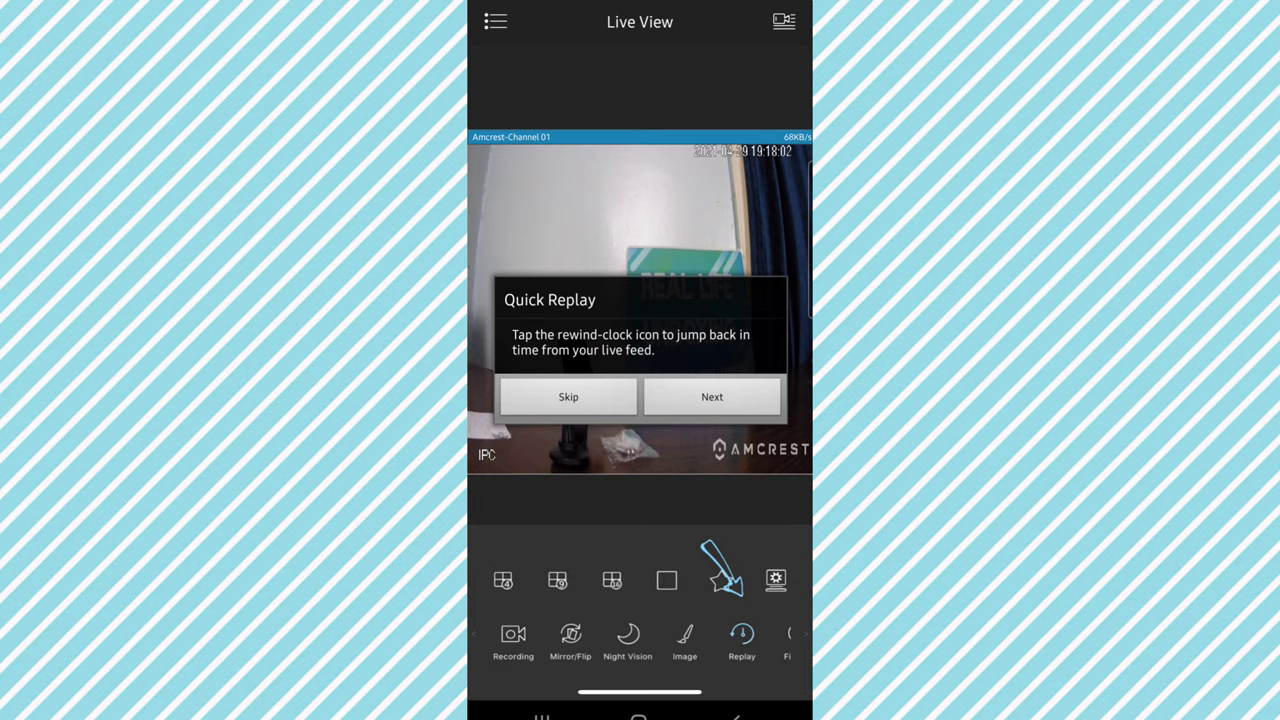
{"action": "left_click", "coordinate": [711, 396]}
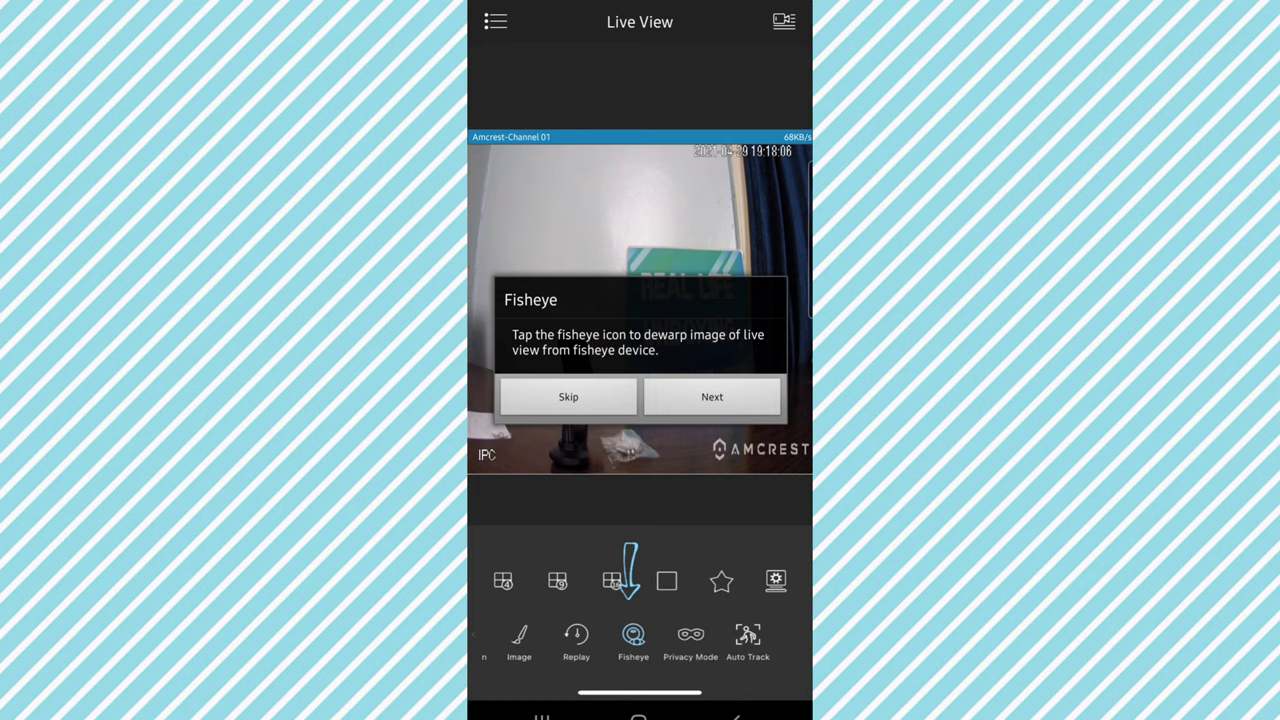
{"action": "left_click", "coordinate": [712, 396]}
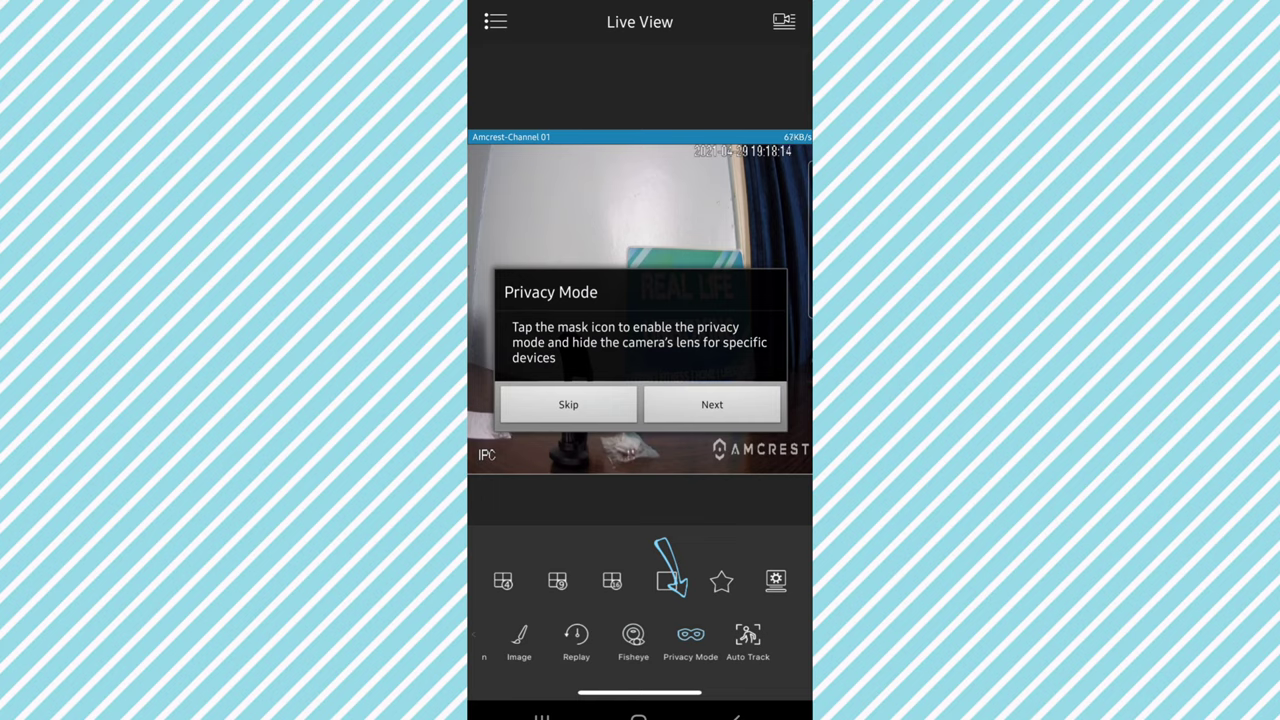
{"action": "left_click", "coordinate": [711, 404]}
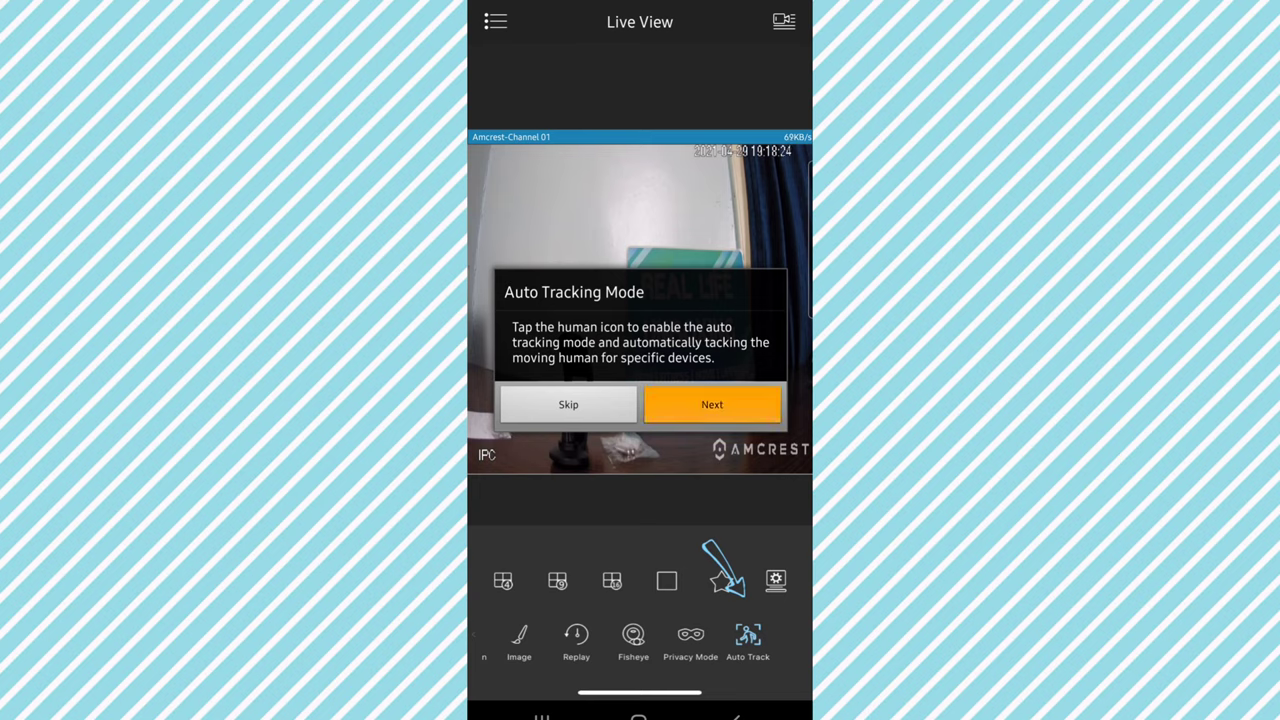
{"action": "left_click", "coordinate": [711, 404]}
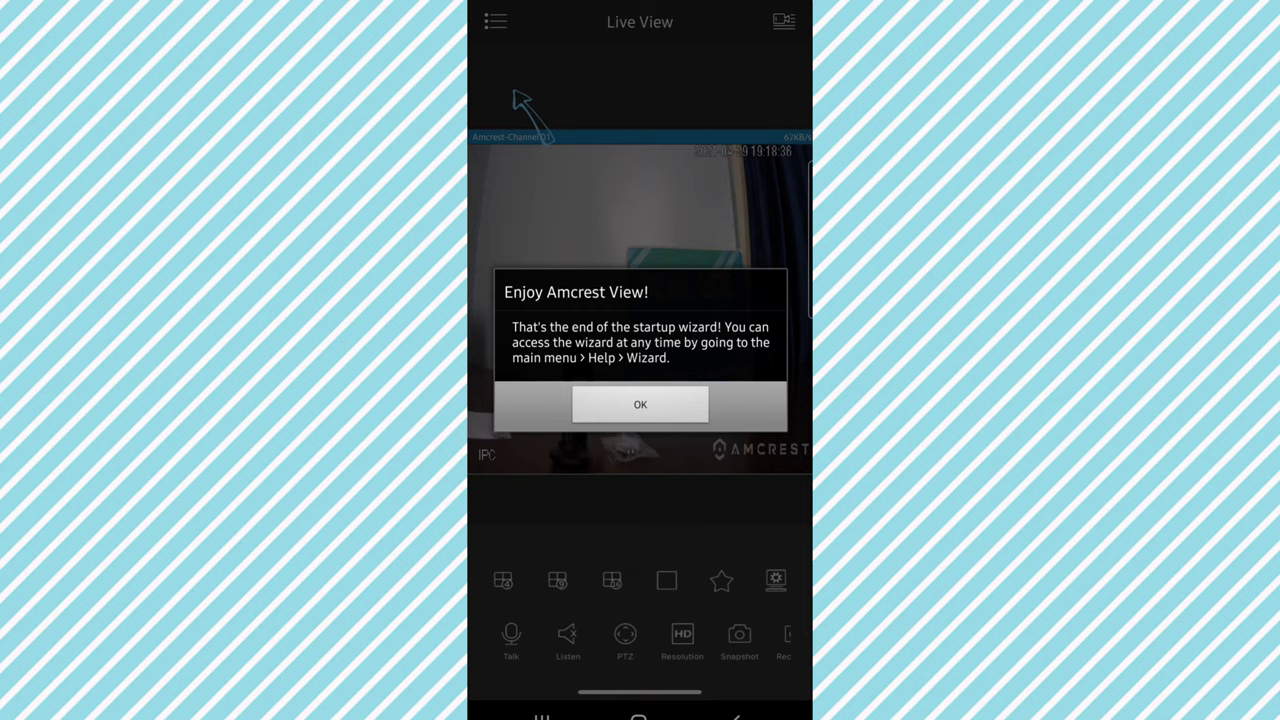
{"action": "left_click", "coordinate": [640, 404]}
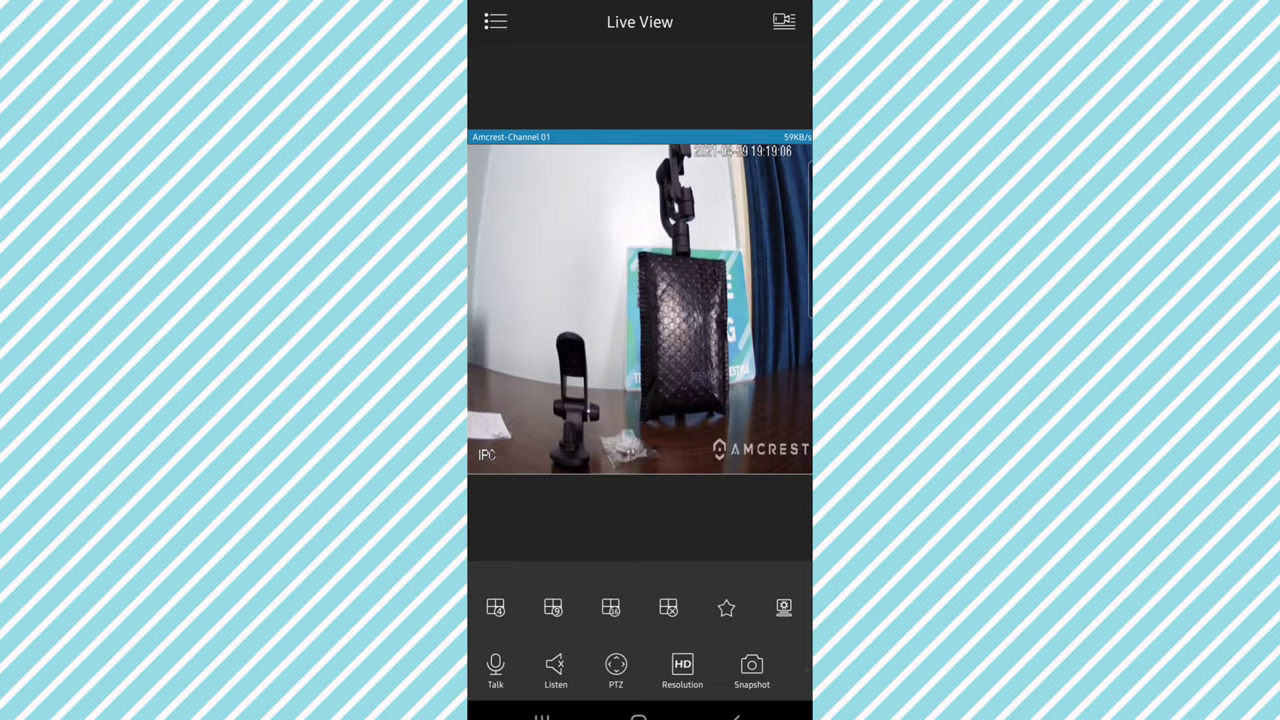
- Enable PTZ control from the bottom bar to show the swipe-to-pan, pinch-to-zoom guide
{"action": "left_click", "coordinate": [613, 665]}
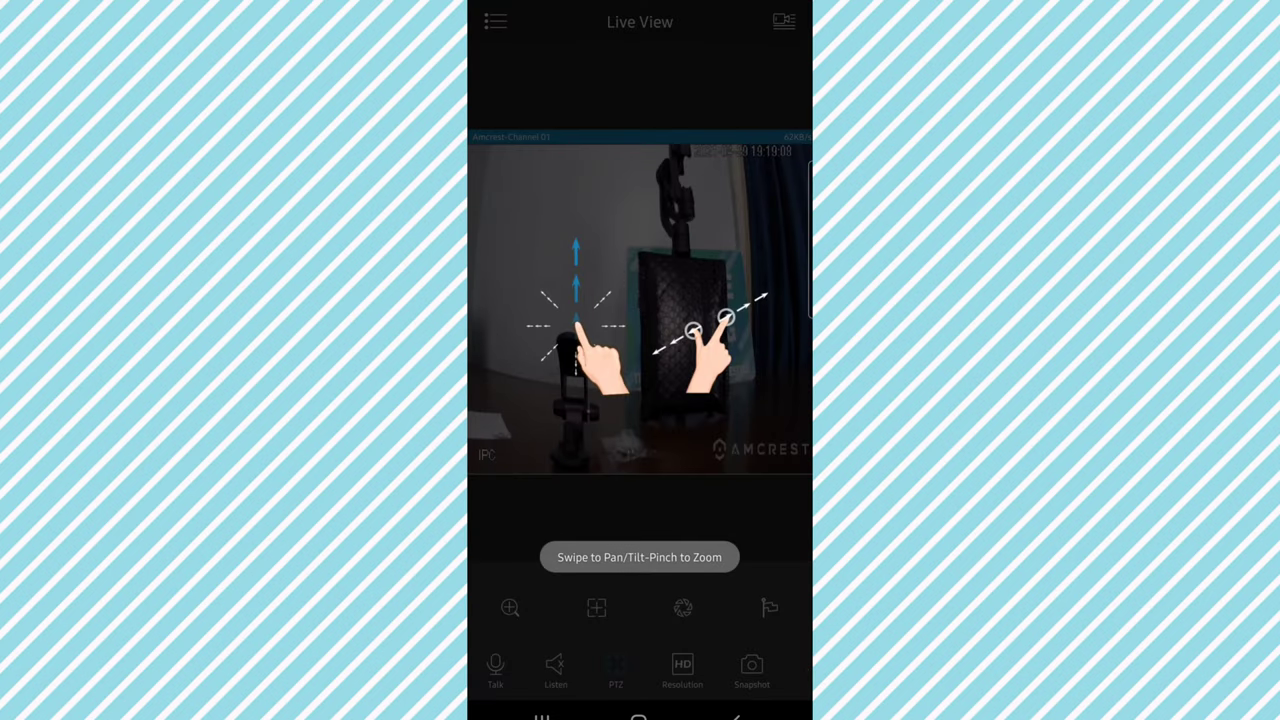